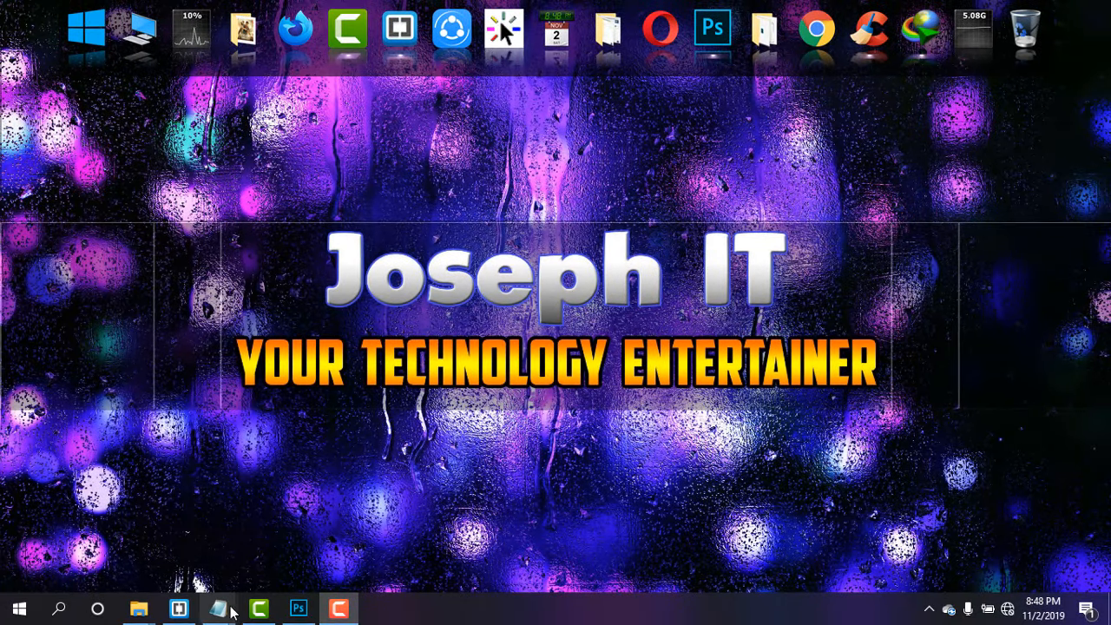
Launch Photoshop from the desktop dock icon, opening Untitled-1.
{"action": "left_click", "coordinate": [298, 608]}
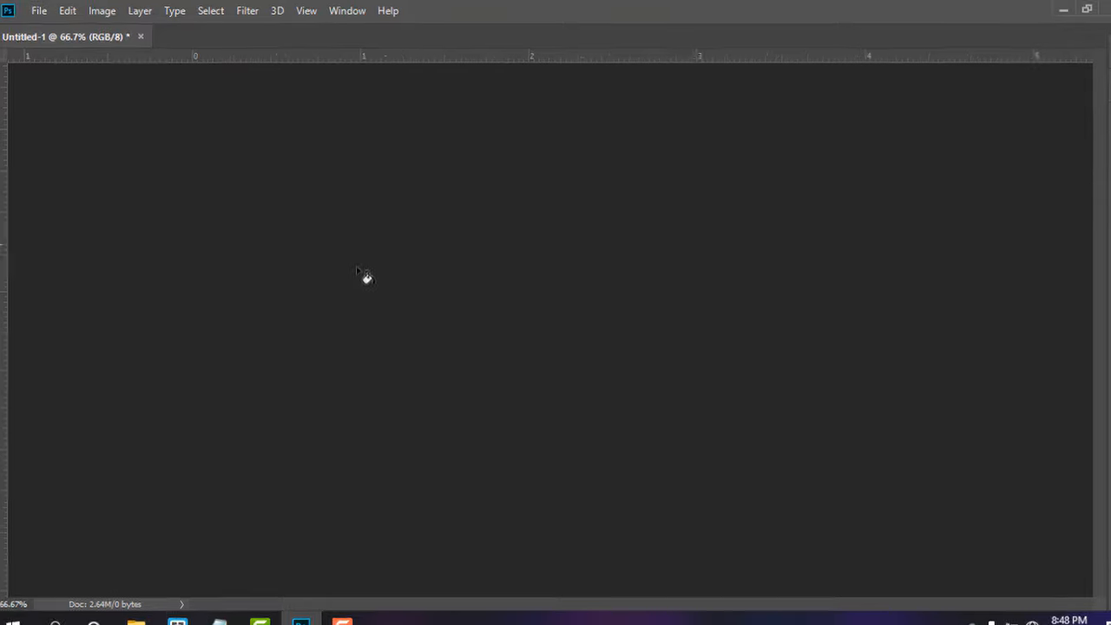
Turn on the Options bar and Tools panel from the Window menu.
{"action": "left_click", "coordinate": [346, 10]}
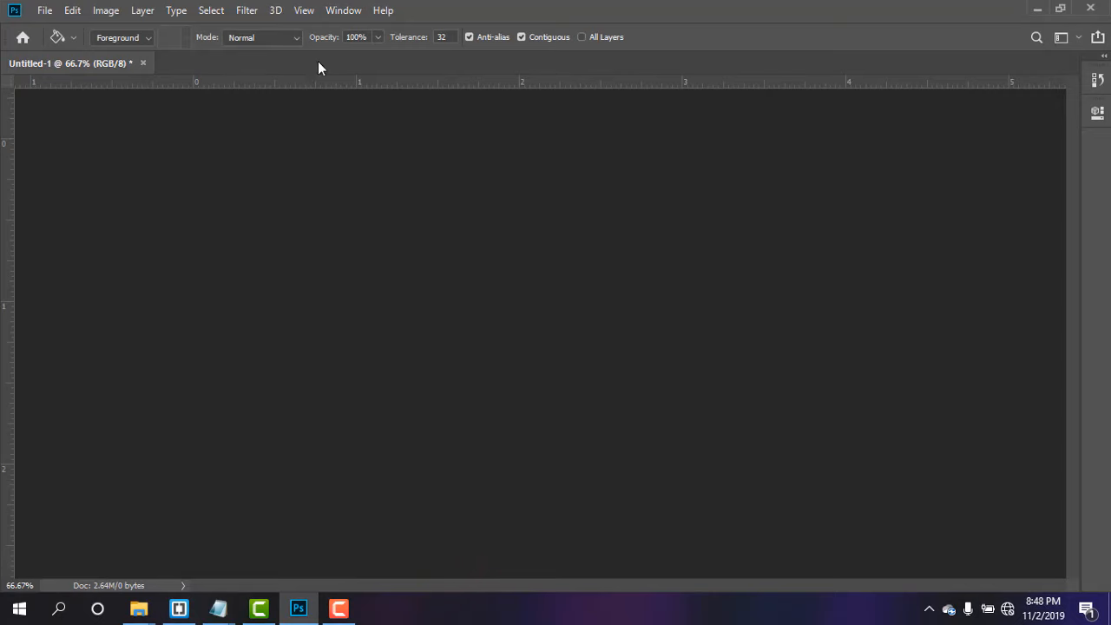
{"action": "left_click", "coordinate": [343, 10]}
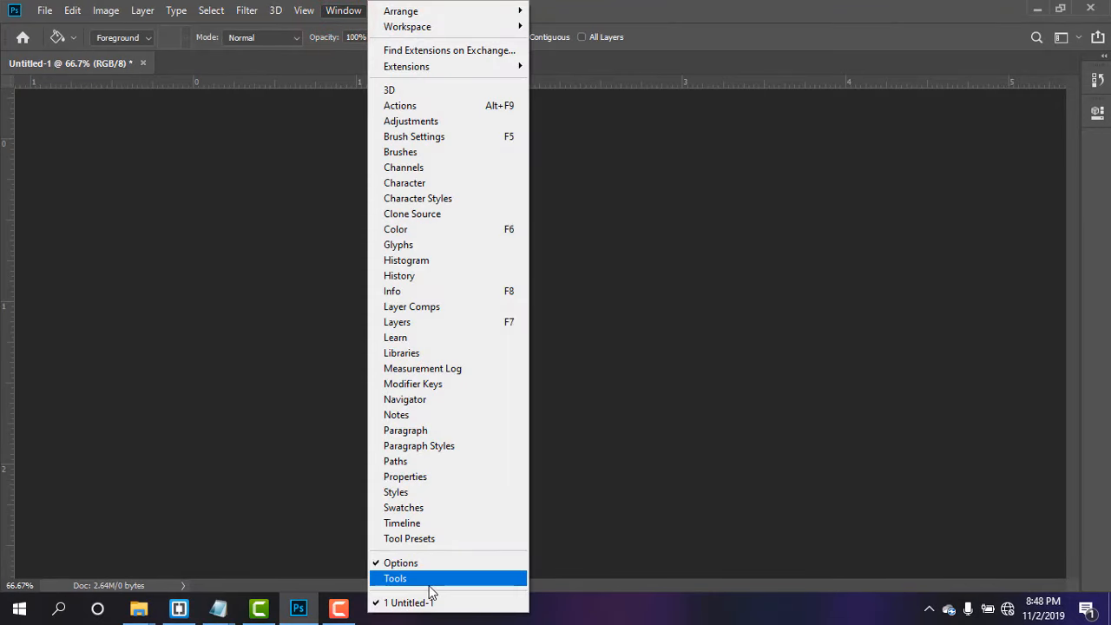
{"action": "left_click", "coordinate": [395, 578]}
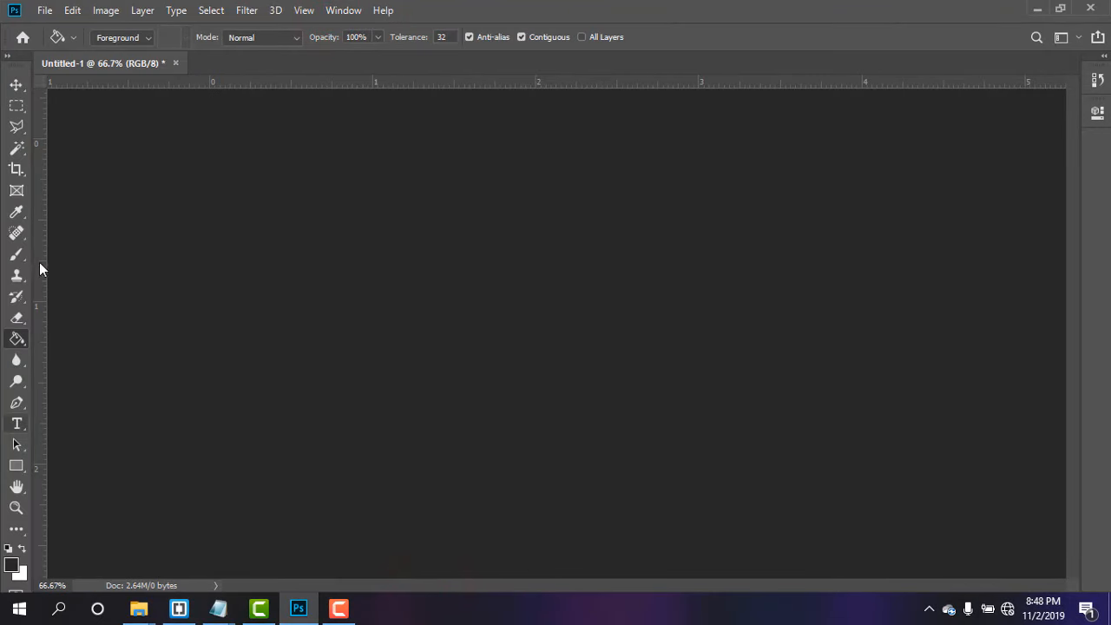
{"action": "left_click", "coordinate": [343, 10]}
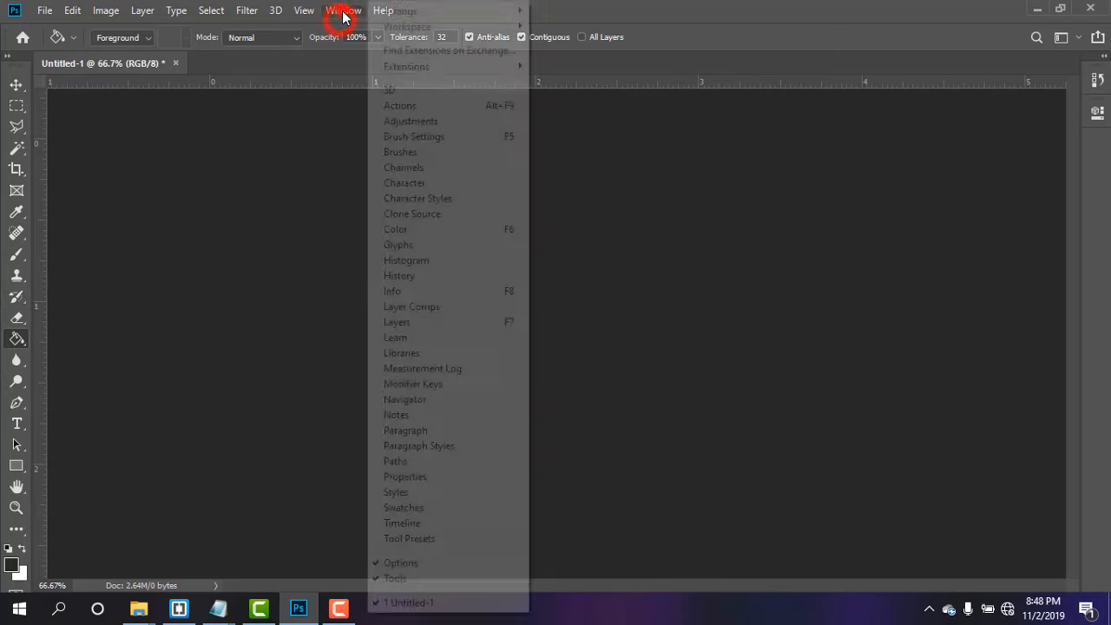
Show the Layers panel and the Color panel from the Window menu.
{"action": "left_click", "coordinate": [397, 321]}
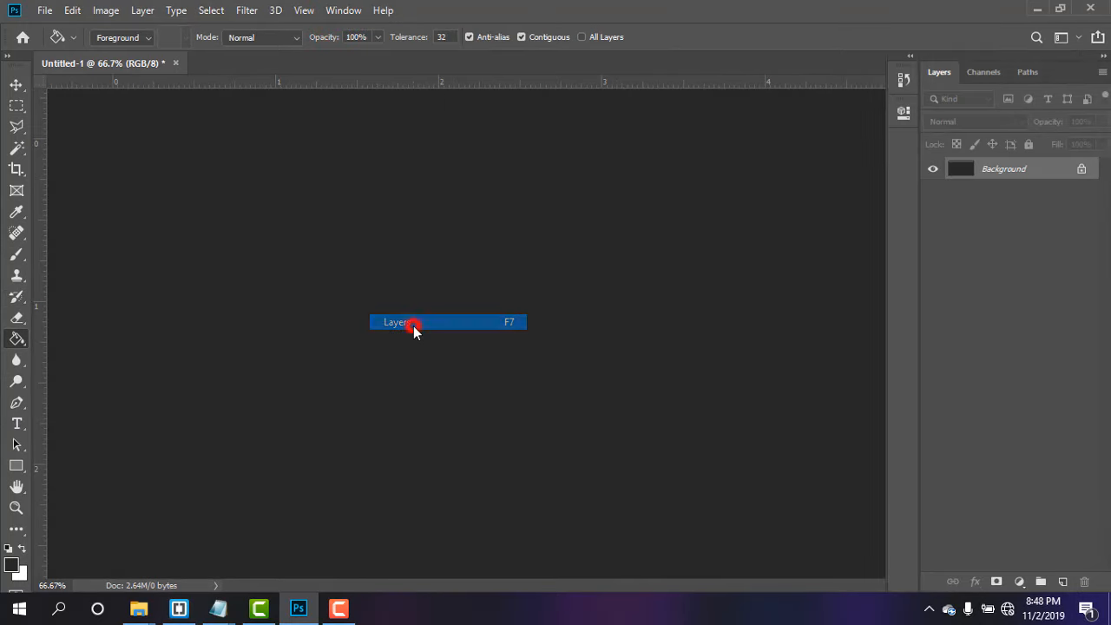
{"action": "left_click", "coordinate": [344, 11]}
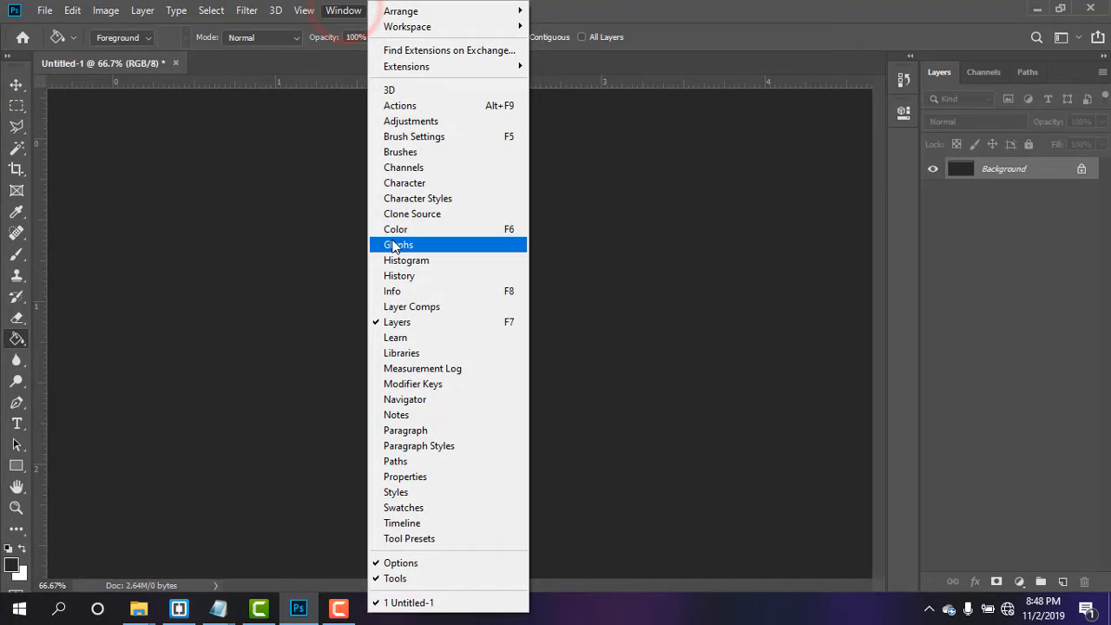
{"action": "left_click", "coordinate": [396, 228]}
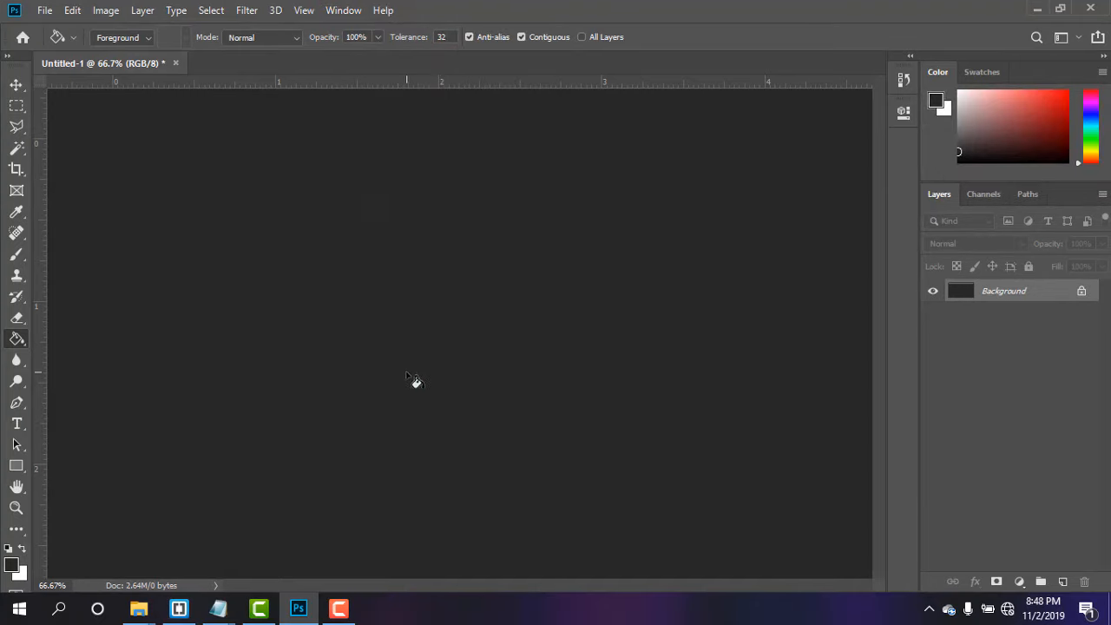
{"action": "mouse_move", "coordinate": [412, 377]}
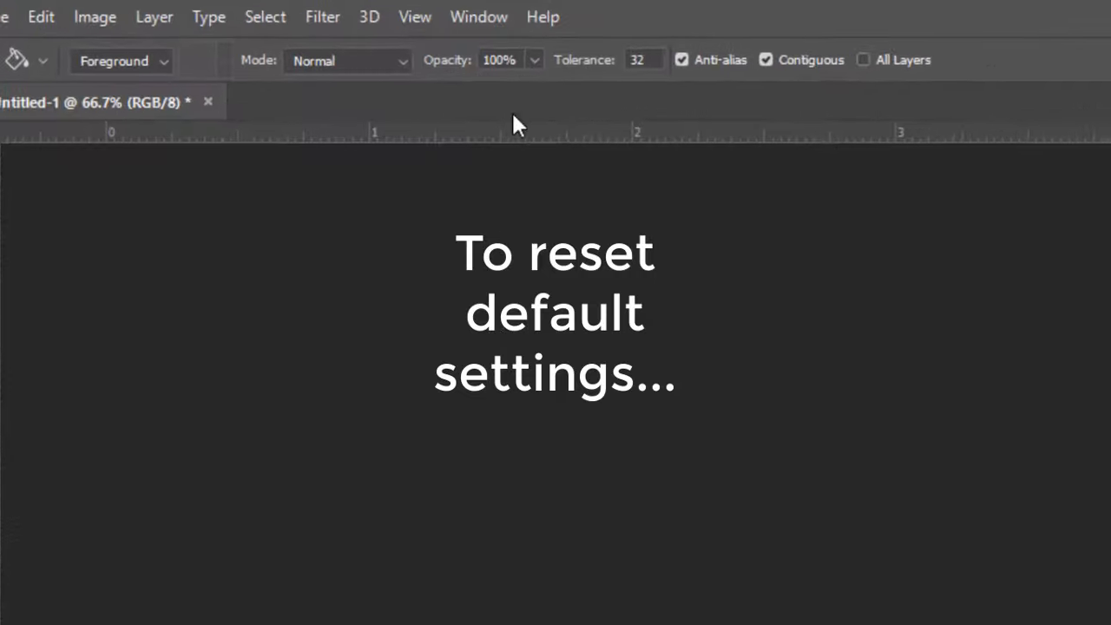
Reset the Essentials workspace to its default panel layout.
{"action": "left_click", "coordinate": [479, 16]}
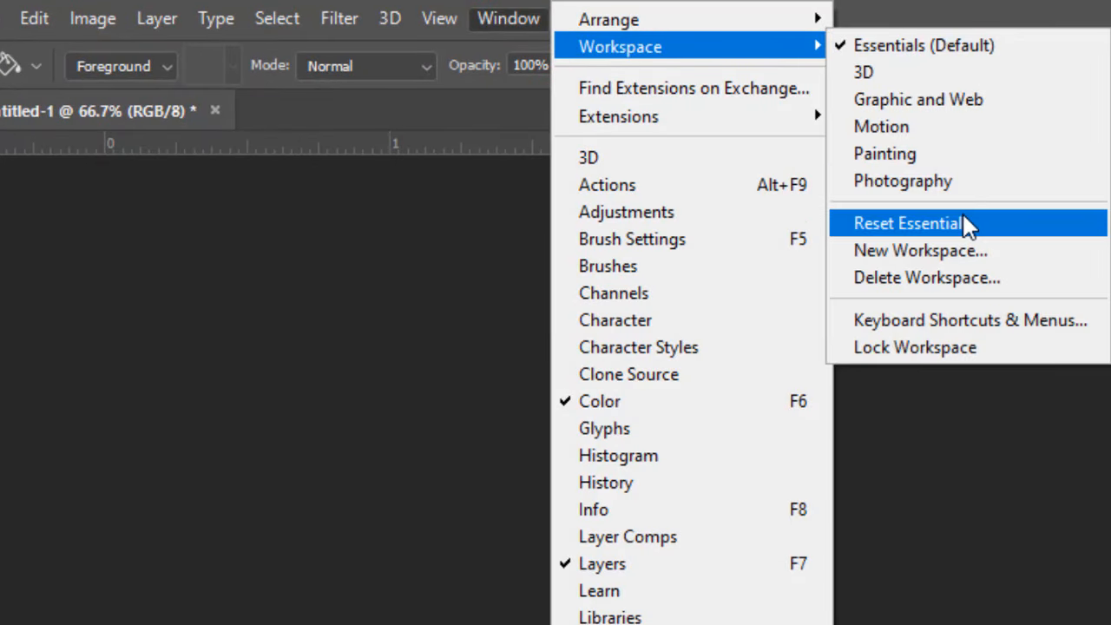
{"action": "left_click", "coordinate": [908, 223]}
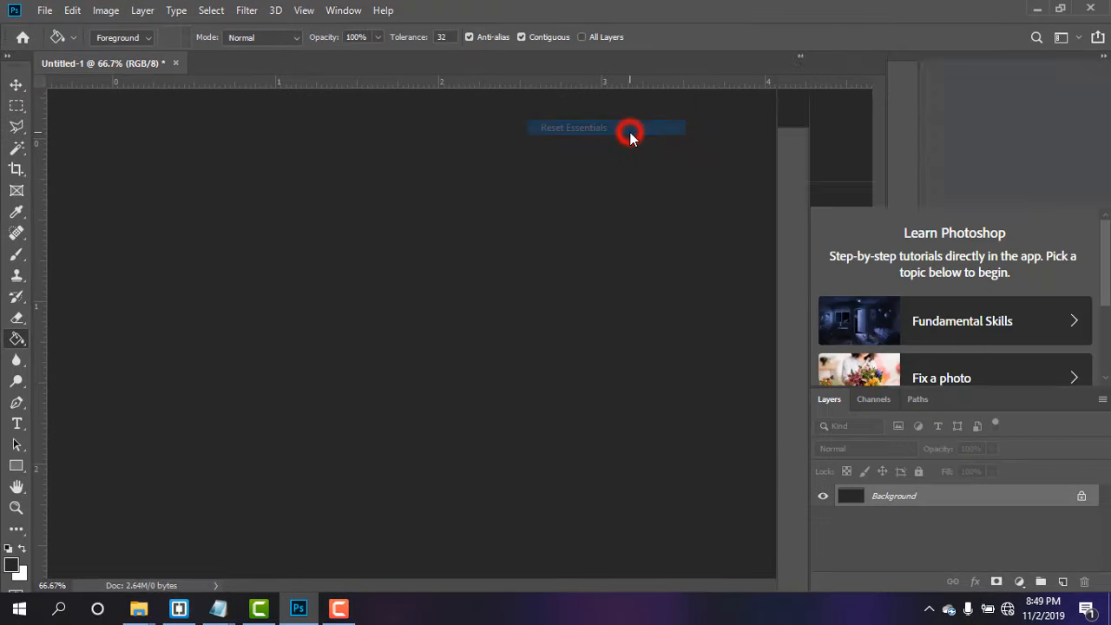